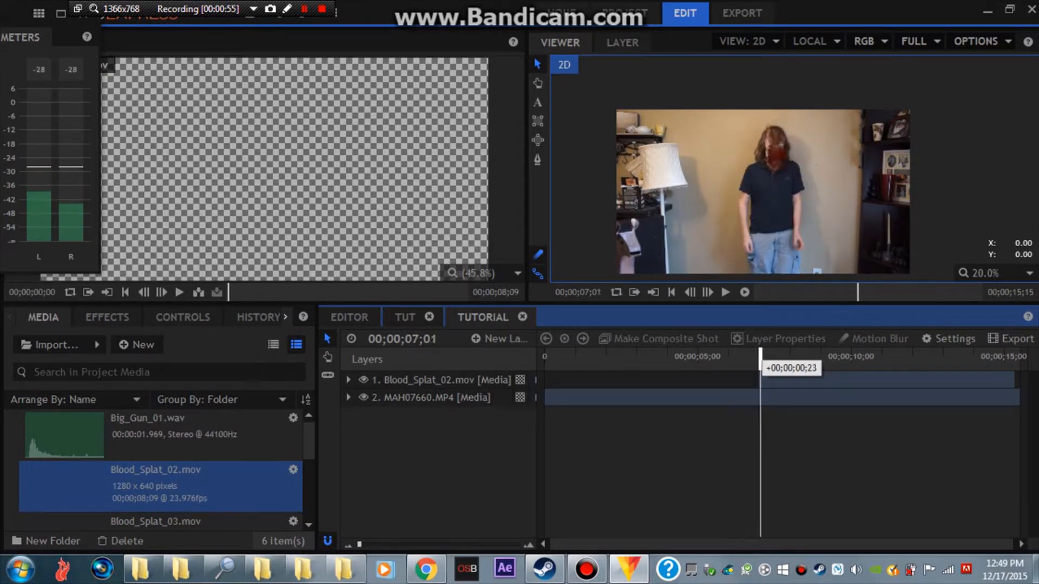
# Place Blood_Splat_02.mov on a new timeline layer above MAH07660.MP4
pyautogui.click(349, 380)
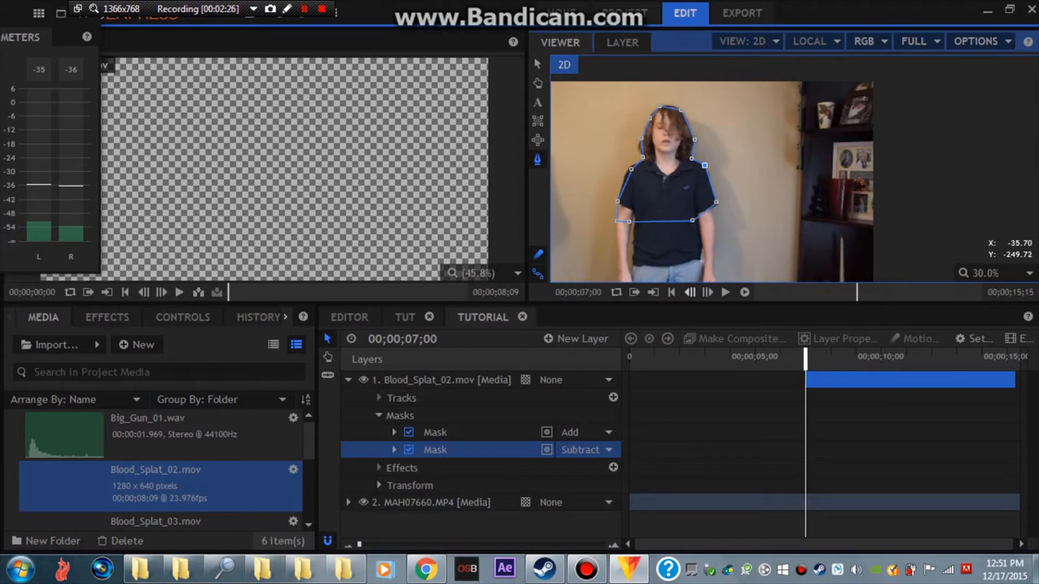
# Set the actor mask on Blood_Splat_02.mov to Subtract blend mode
pyautogui.click(394, 450)
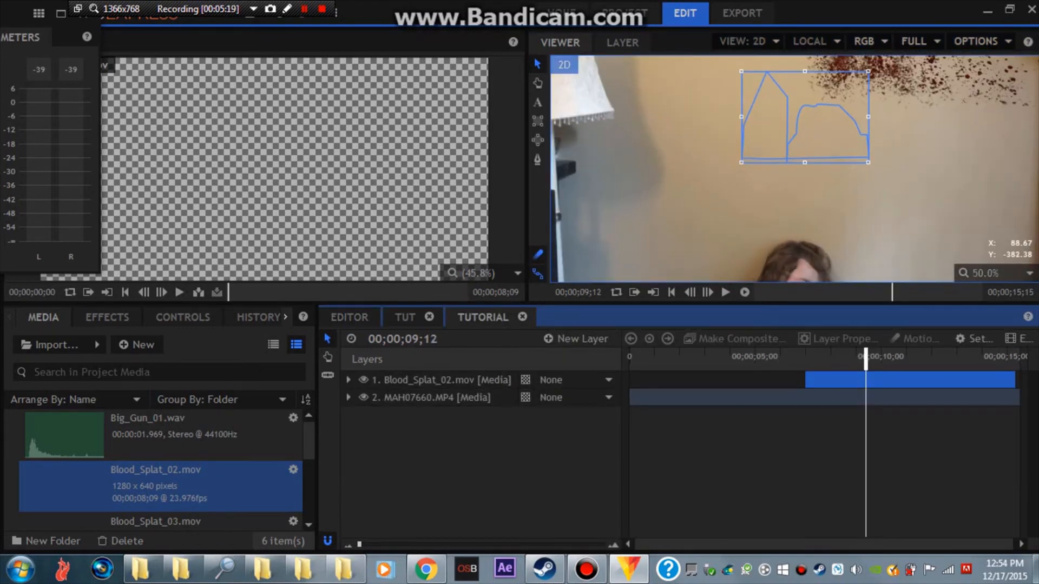
# Adjust the mask points at later frames with the Viewer at 50%
pyautogui.click(106, 317)
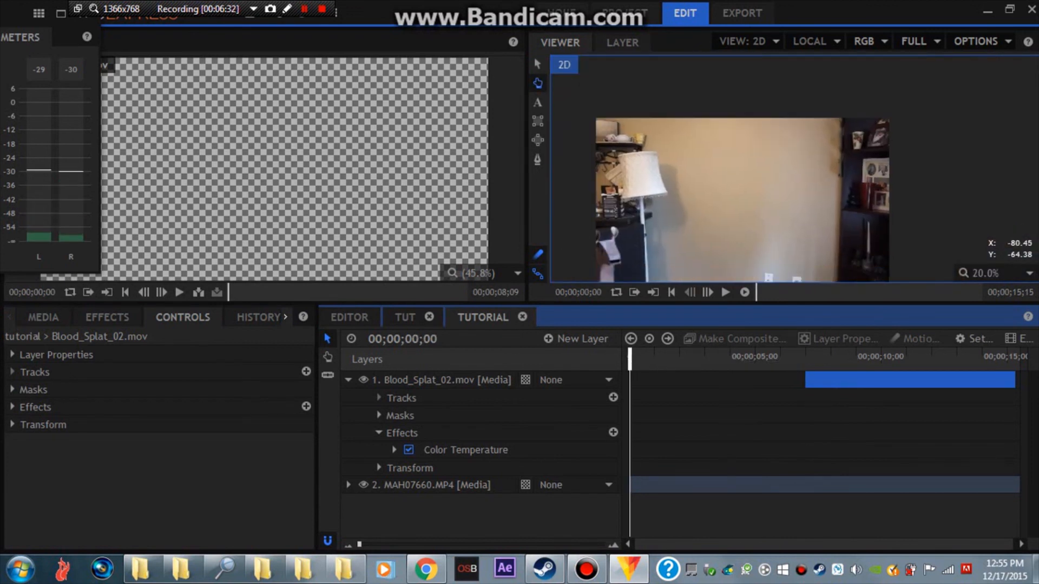
pyautogui.click(724, 292)
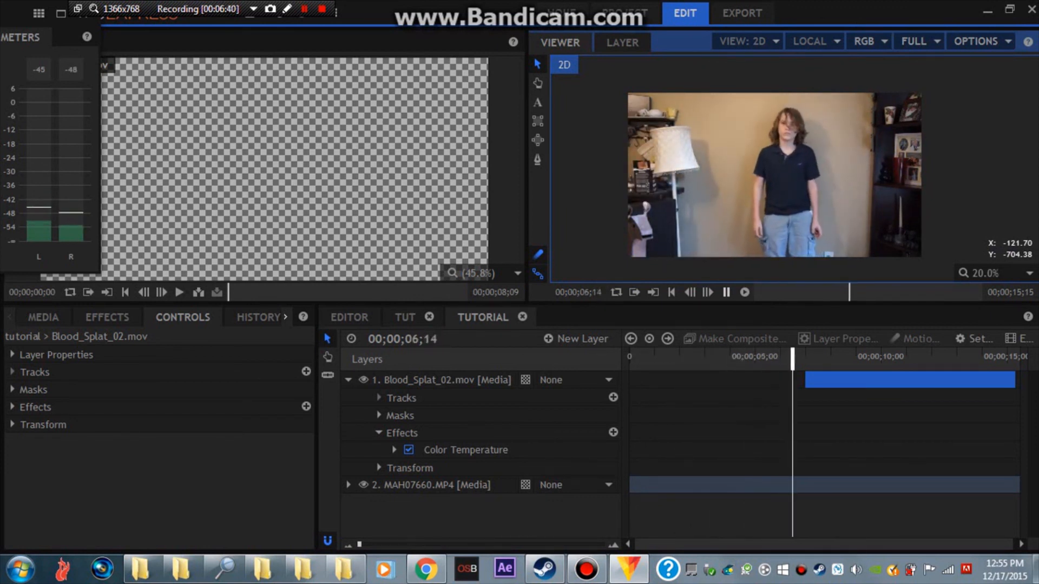
pyautogui.moveTo(791, 356); pyautogui.dragTo(629, 357)
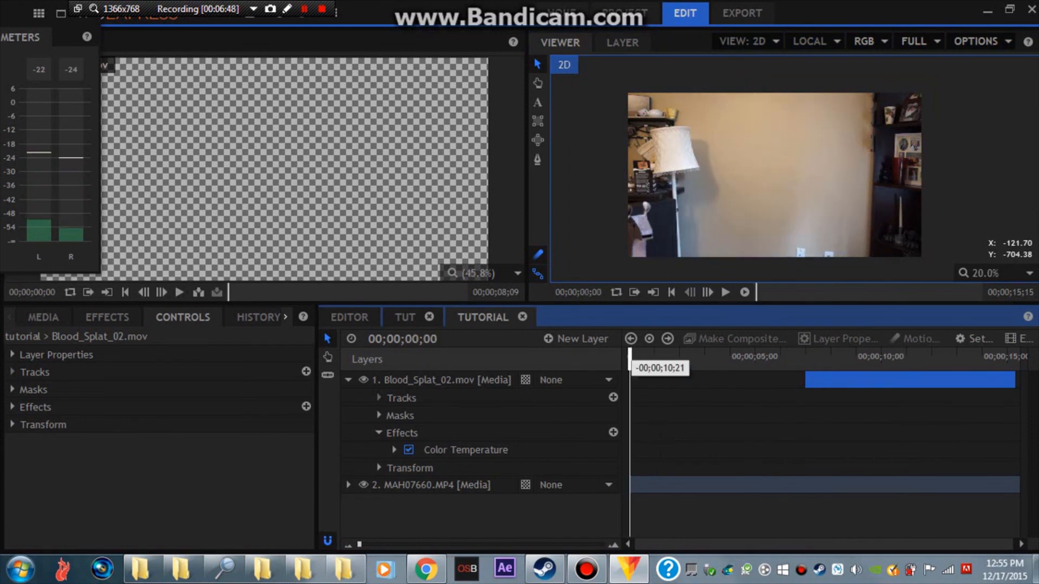